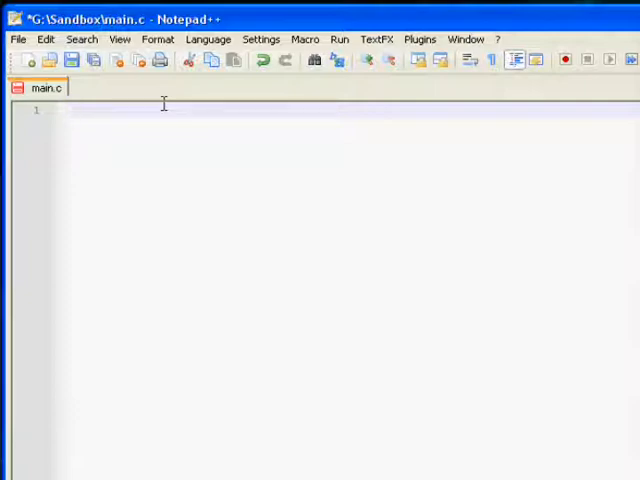
- Add the #include<stdio.h> line at the top of main.c
type("#i")
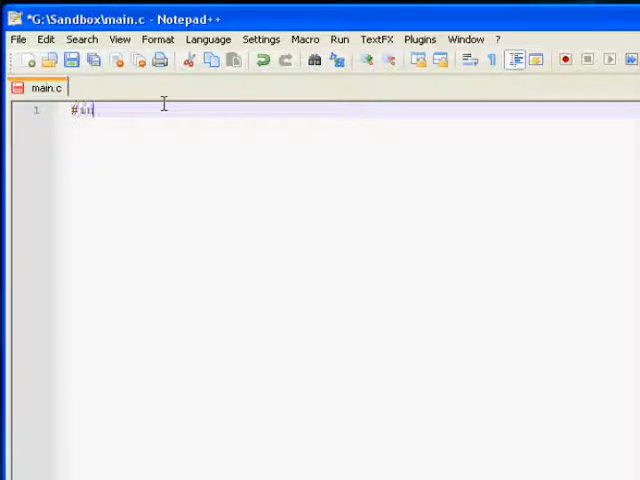
type("nclude<>")
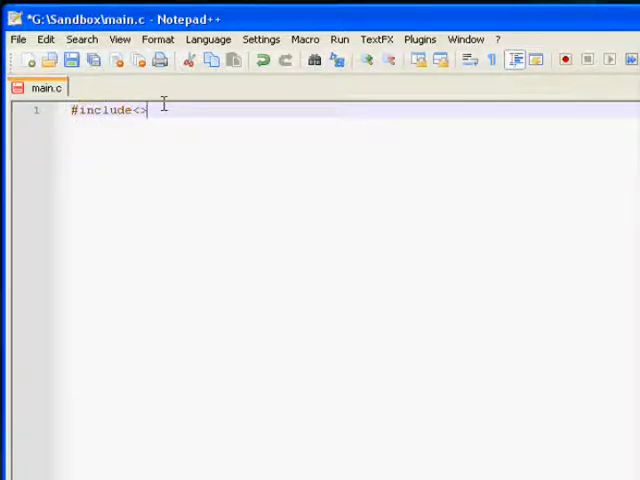
type("stdio")
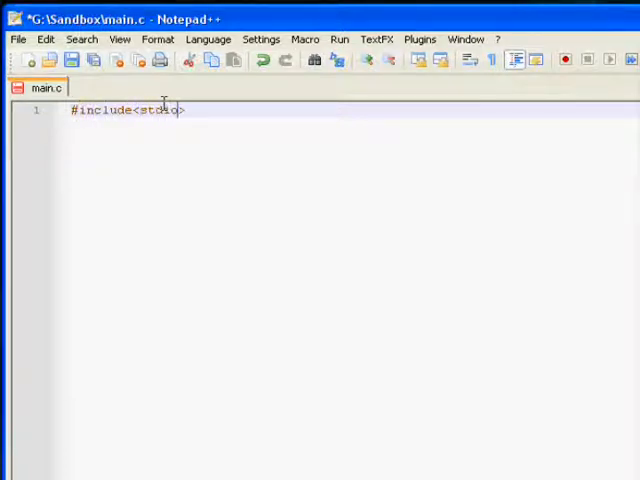
type(".h")
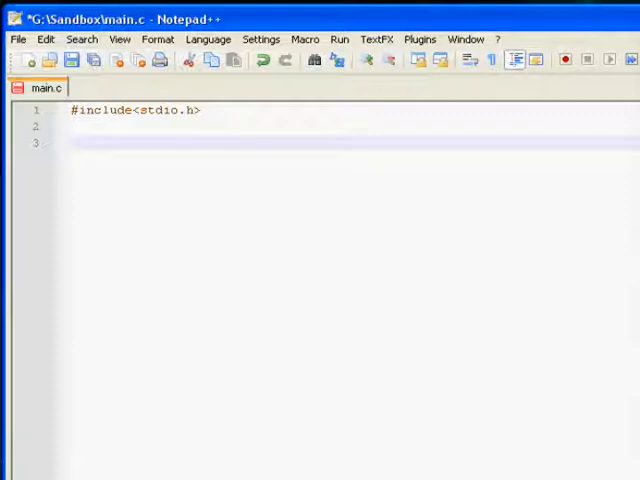
- Write int main(void) with its opening and closing braces
type("int main")
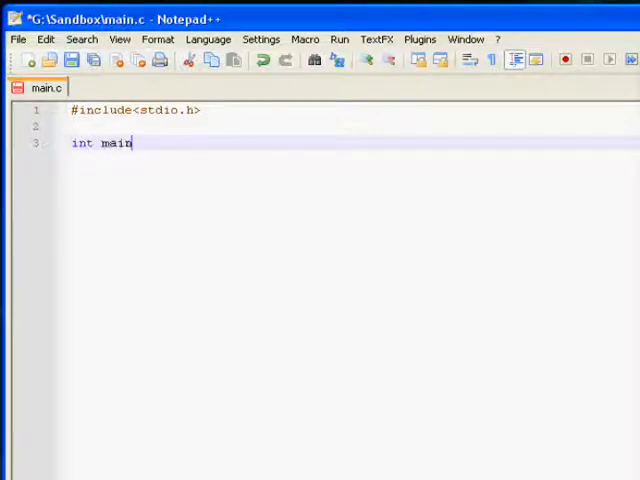
type("(void")
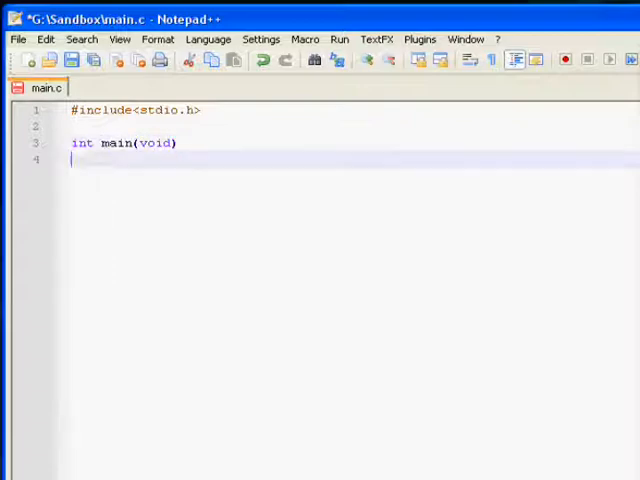
type("{")
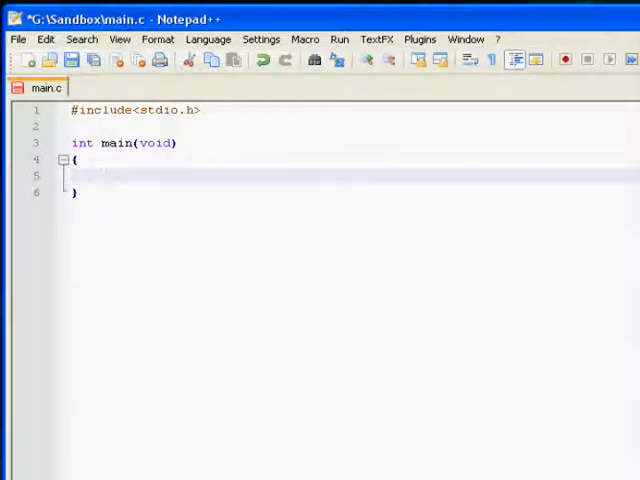
left_click(100, 176)
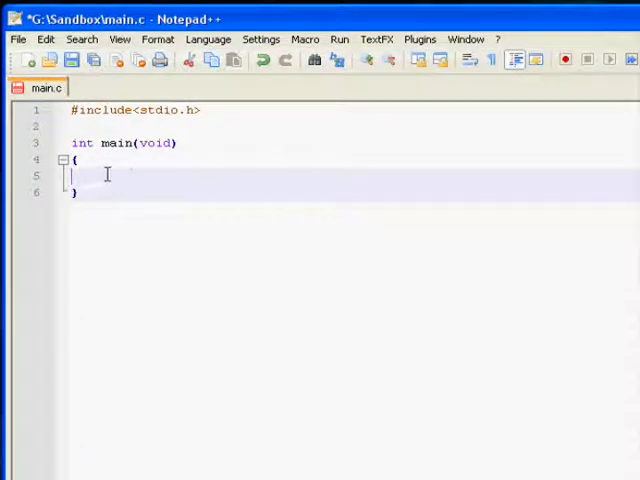
- Inside main, add printf("Hello World"); and a return 0; statement
key("Backspace")
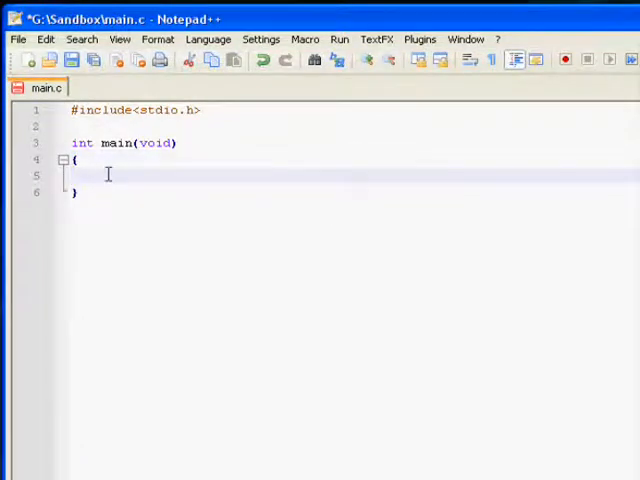
type("return 0;")
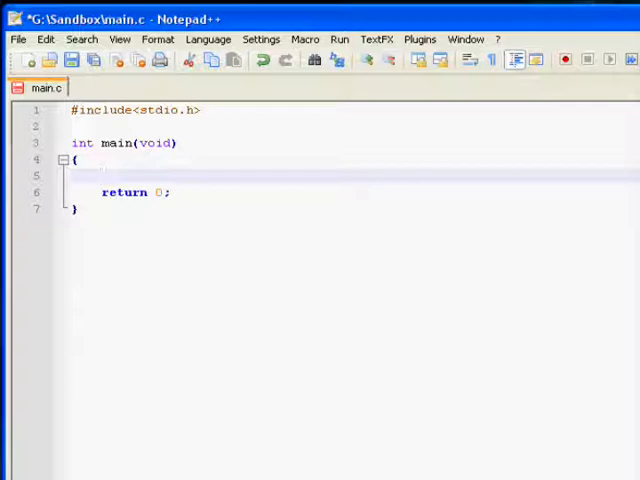
type("p")
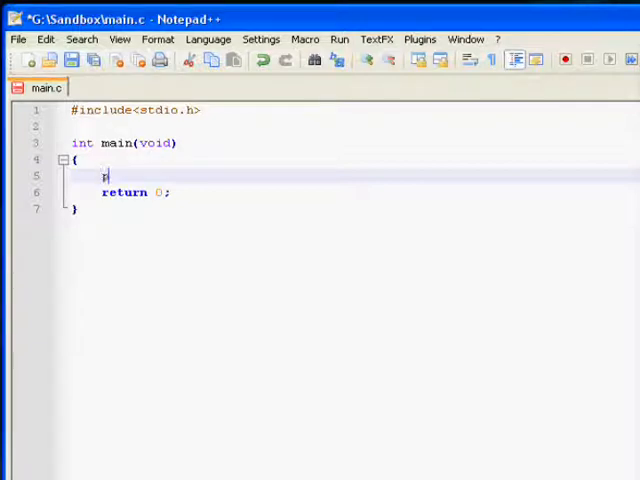
type("printf")
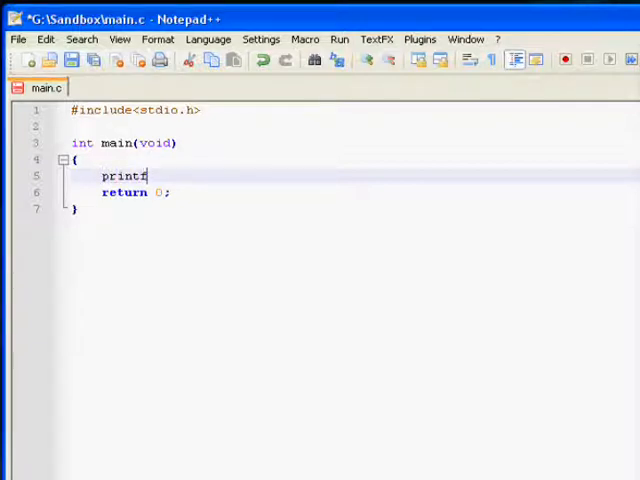
type("();")
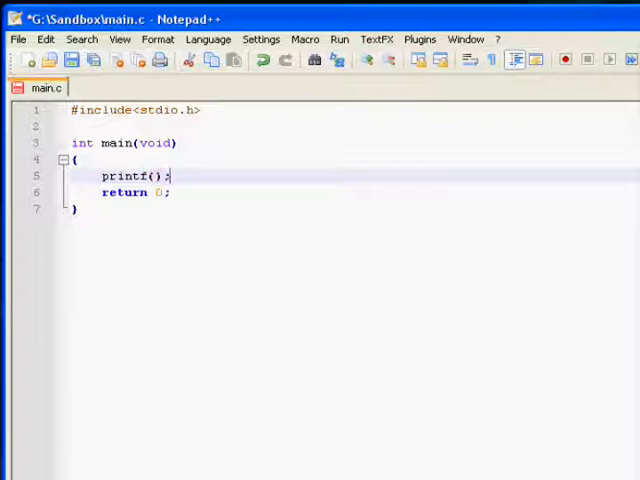
type("\"\"")
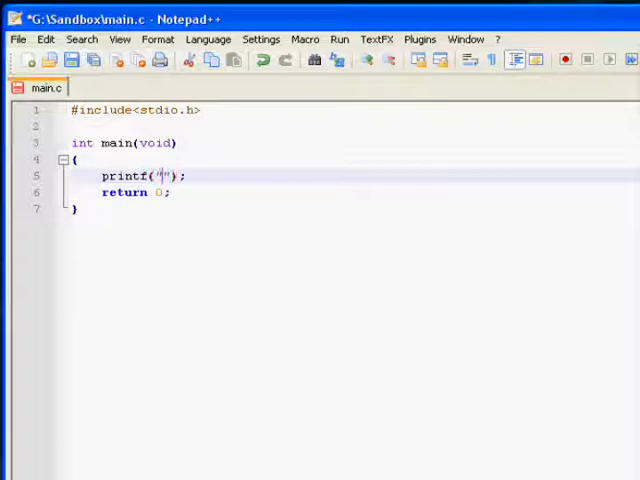
type("H")
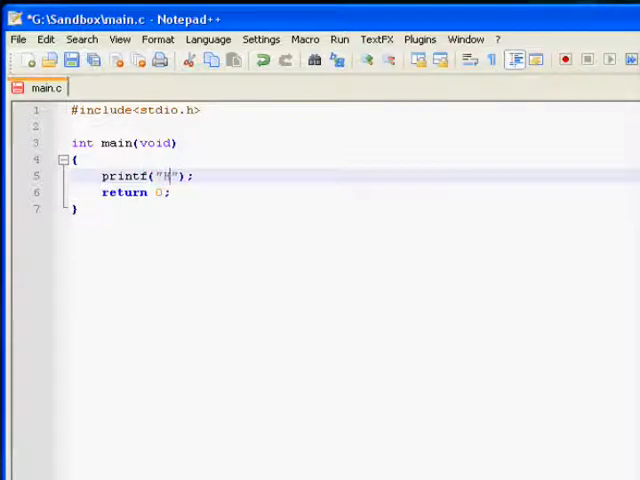
type("ello World")
type("cv")
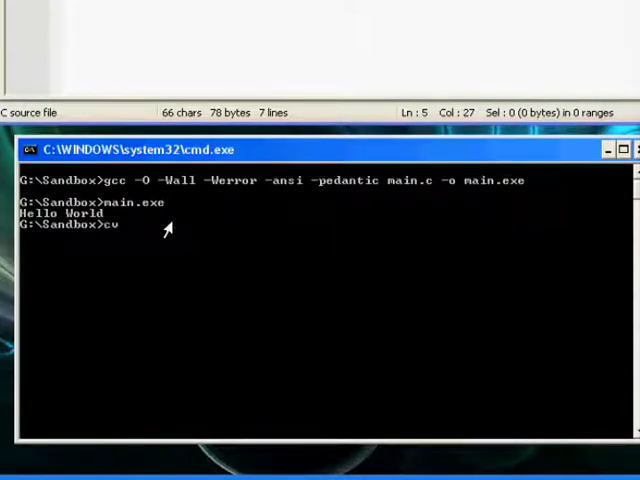
- Compile main.c to main.exe with gcc -O -Wall -Werror -ansi -pedantic
key("Return")
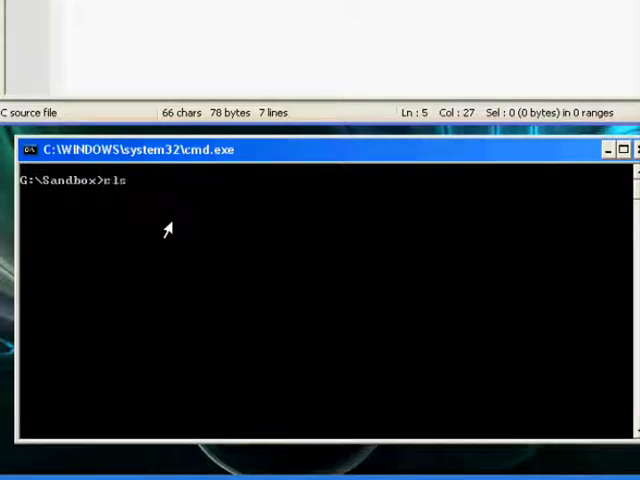
type("gcc -O -Wall -Werror -ansi -pedantic main.c -o main.exe")
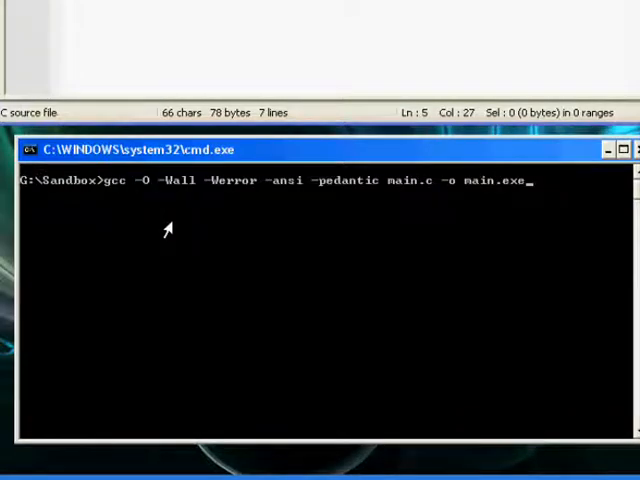
mouse_move(112, 192)
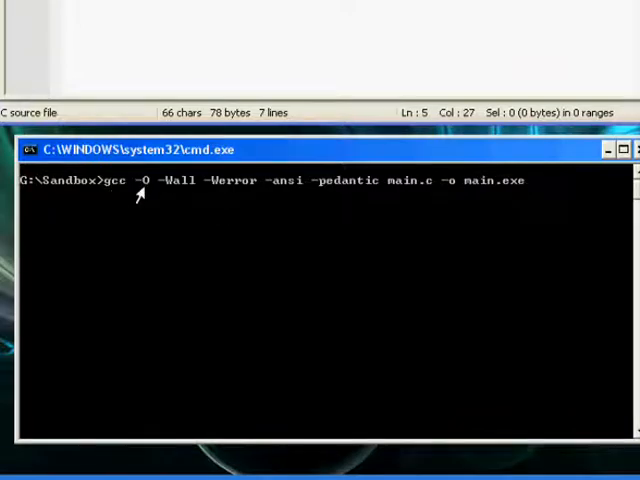
mouse_move(104, 188)
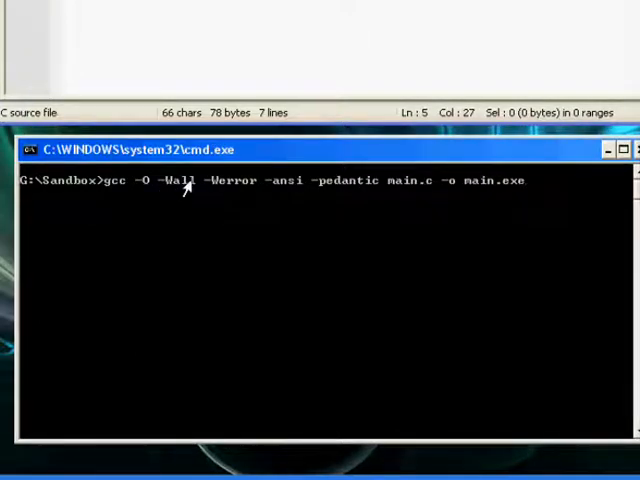
mouse_move(168, 196)
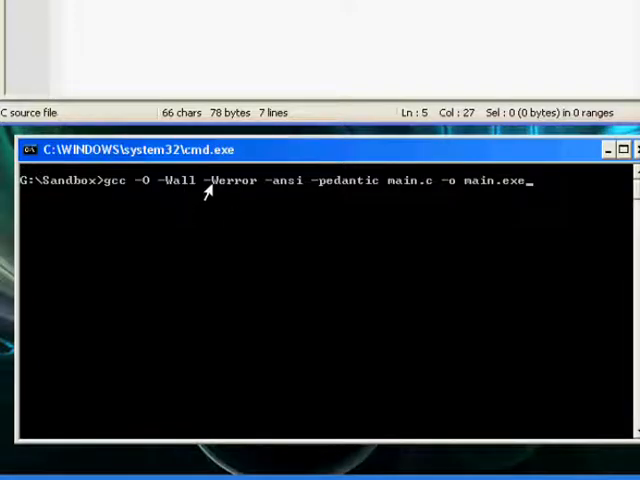
mouse_move(238, 192)
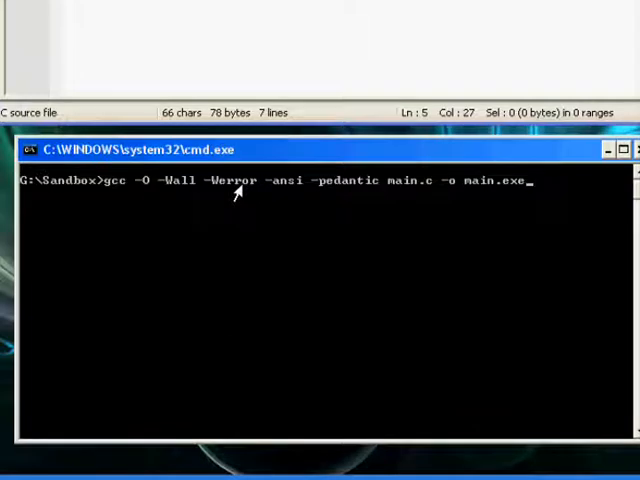
mouse_move(360, 190)
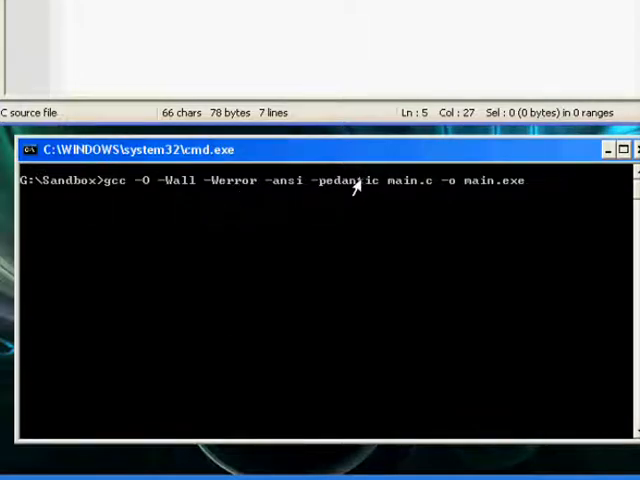
mouse_move(382, 156)
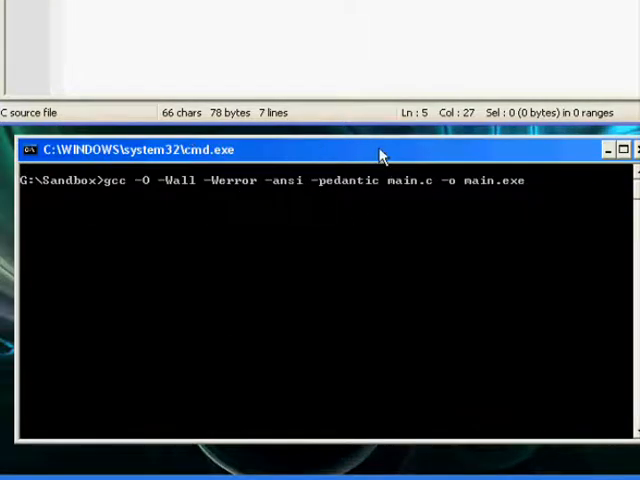
mouse_move(400, 142)
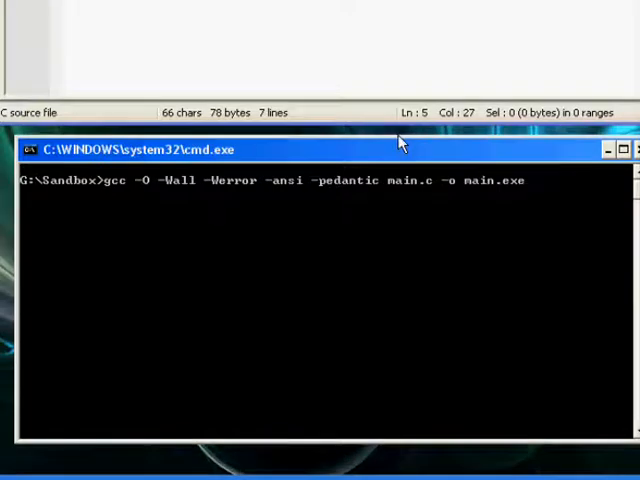
mouse_move(398, 184)
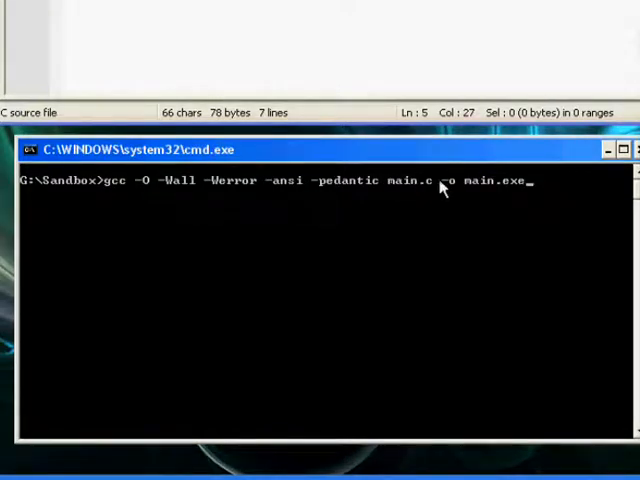
mouse_move(450, 208)
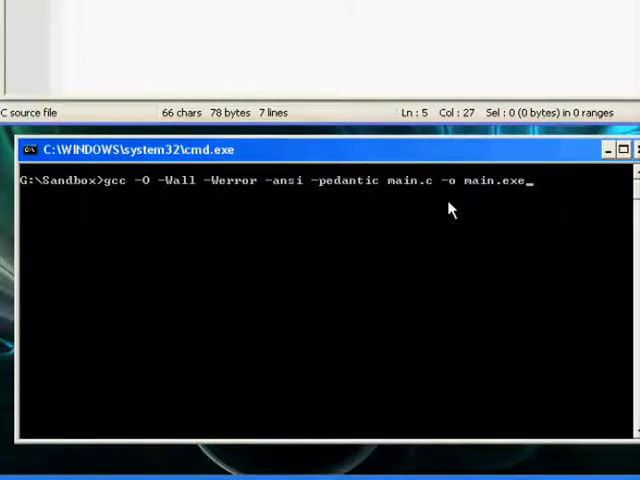
mouse_move(484, 184)
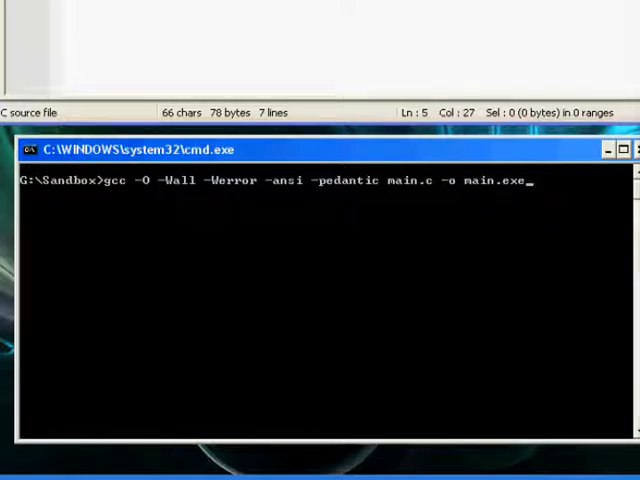
key("Return")
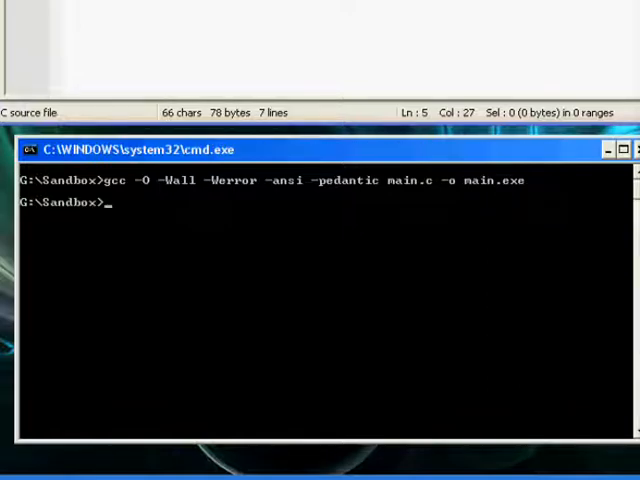
- Run the freshly built main program from the prompt
type("main")
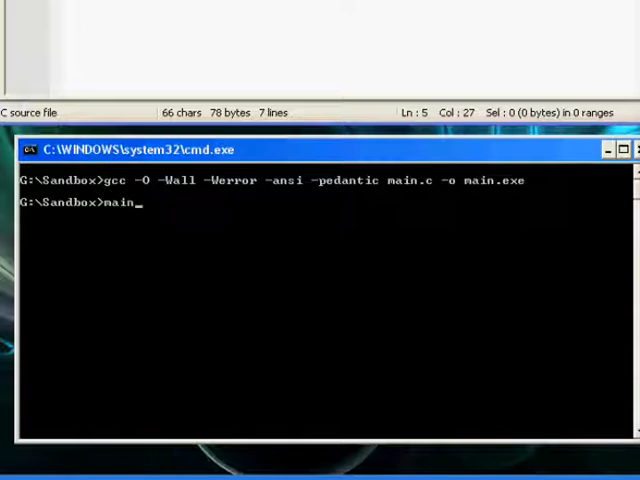
key("Return")
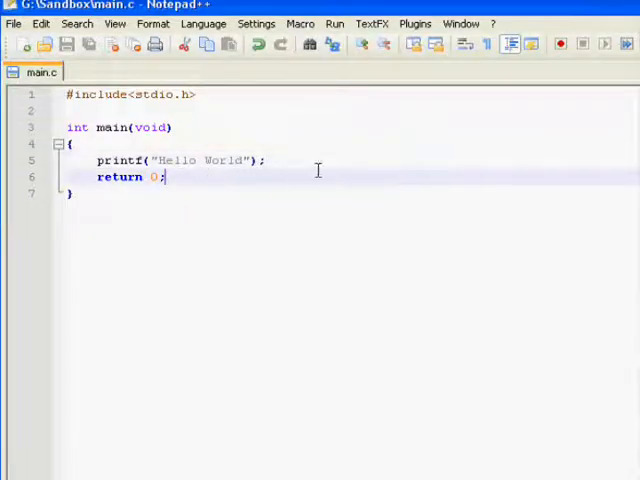
mouse_move(156, 144)
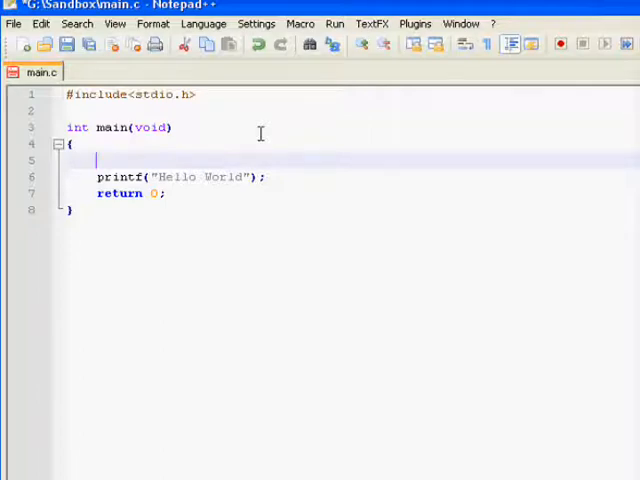
- Try int, float and double as the variable's type on a new line in main
type("int")
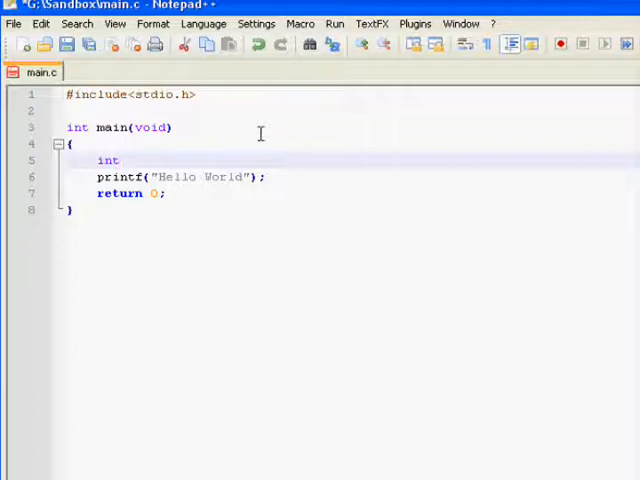
key("Backspace")
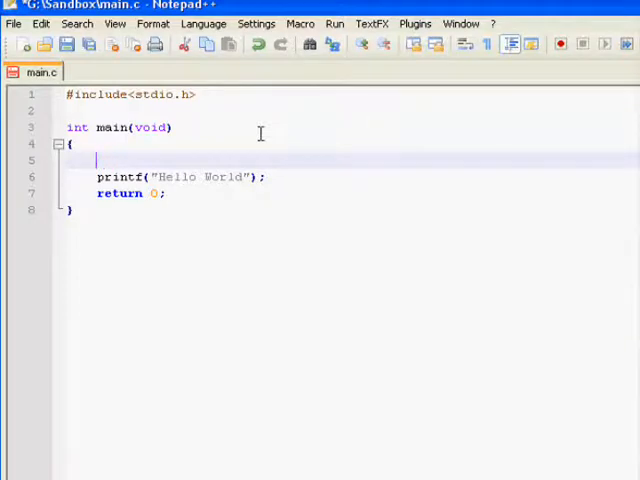
type("float")
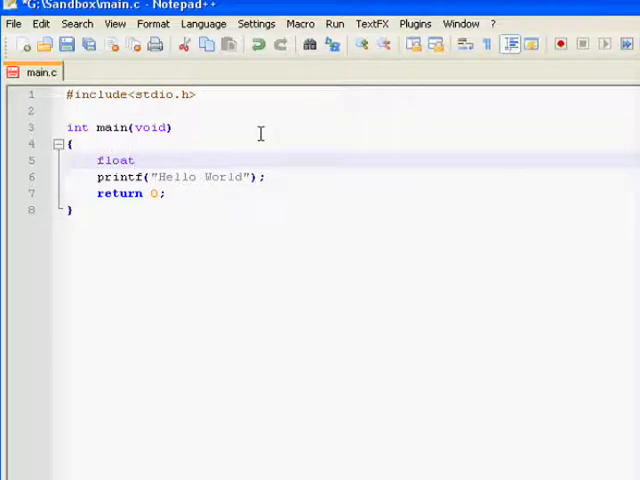
type("dou")
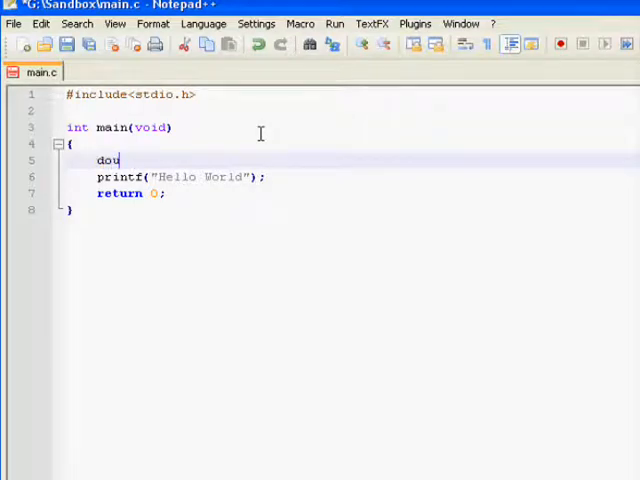
type("ble")
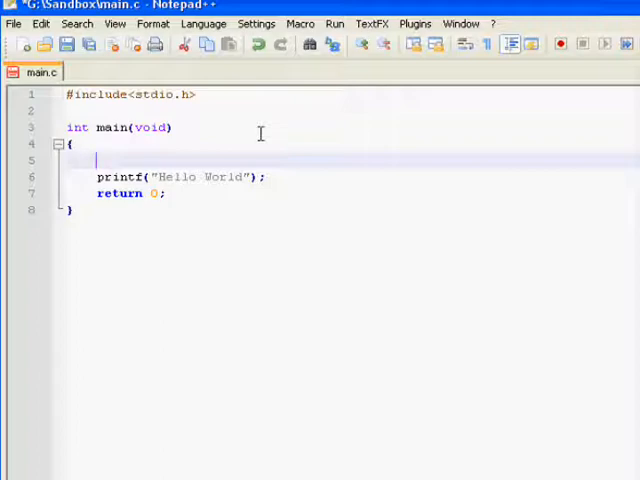
- Settle on declaring int i = 0; above the printf
type("int i")
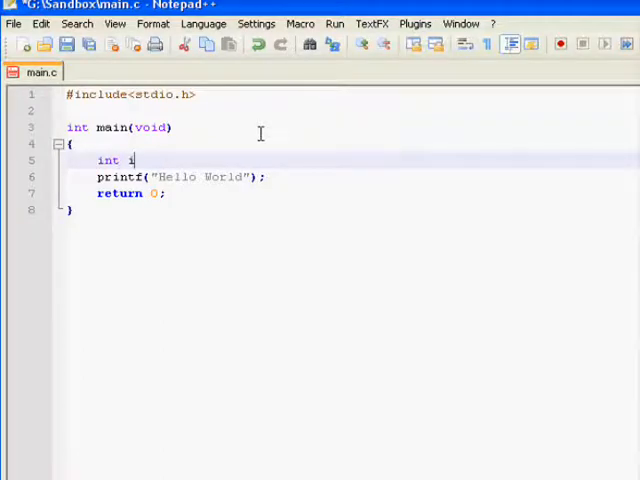
type("= 0;")
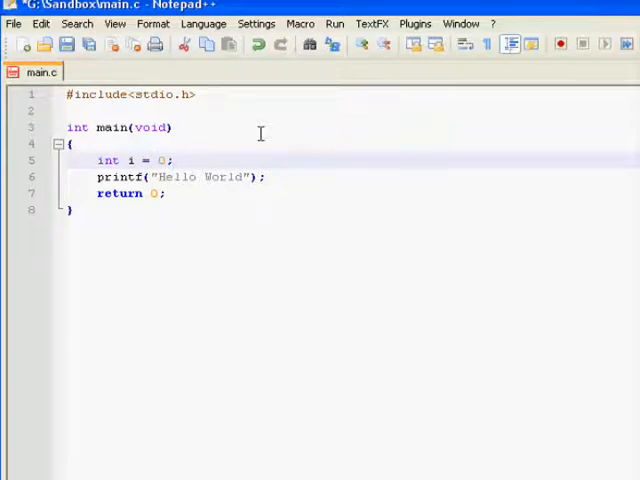
mouse_move(112, 160)
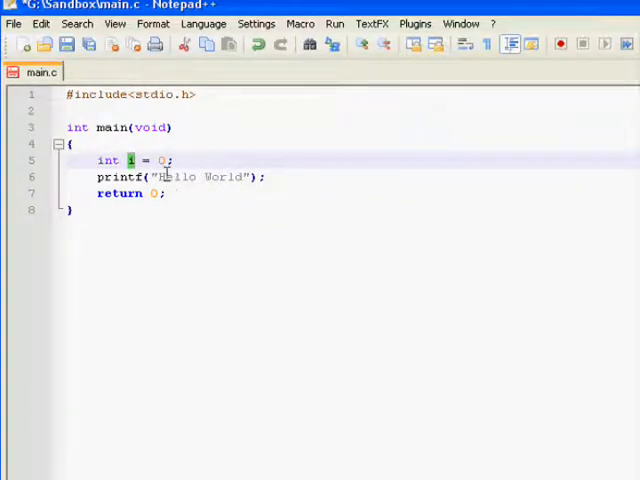
double_click(200, 176)
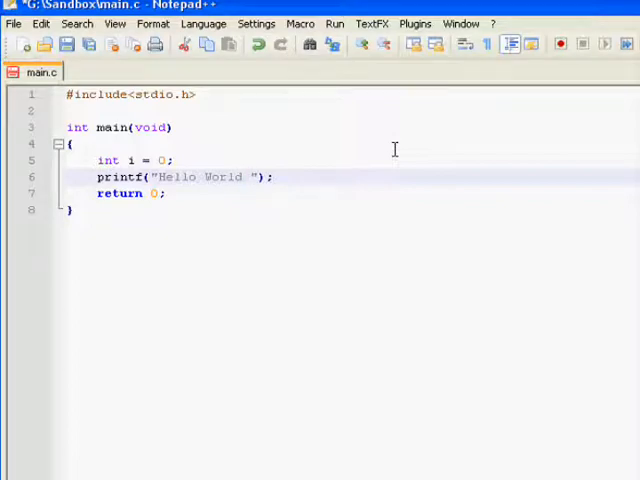
- Extend the string to "Hello World you are %i"
left_click(248, 176)
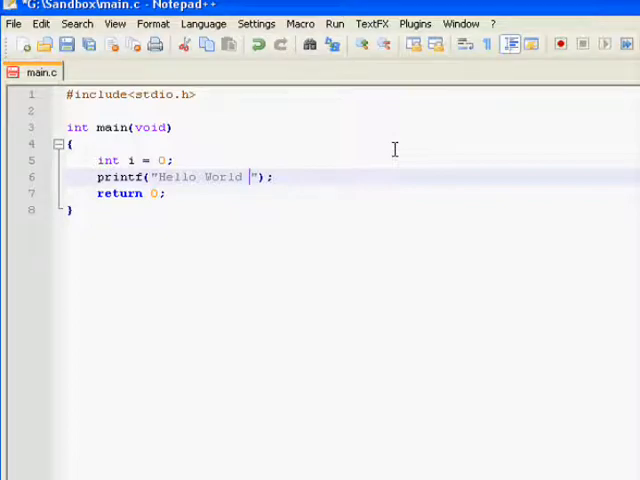
type("you e")
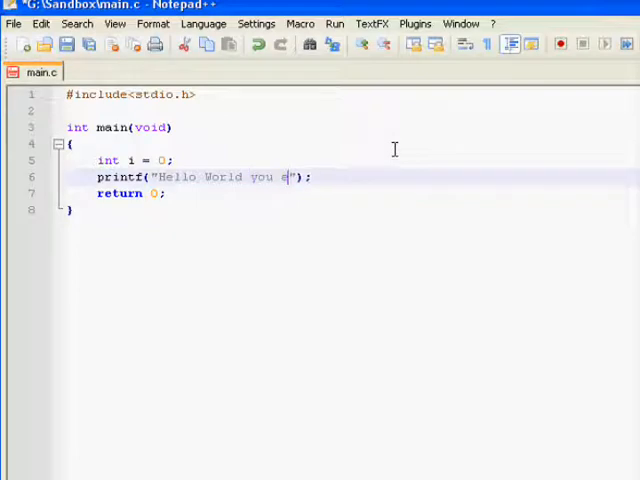
type("are %")
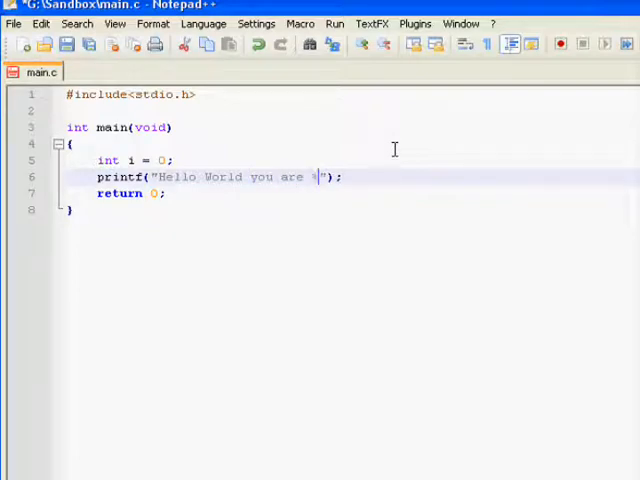
type("i")
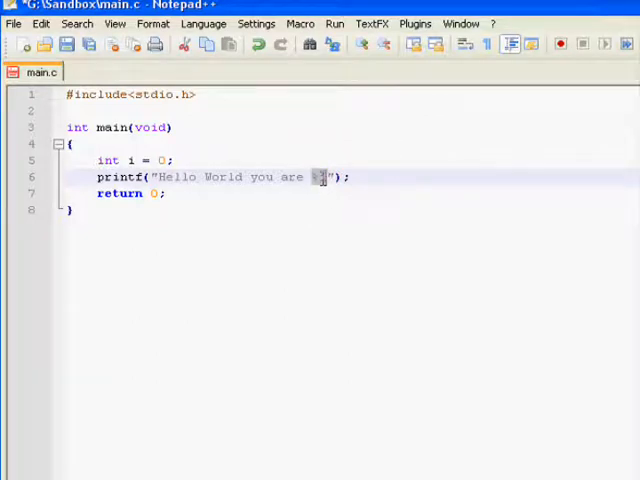
type("i")
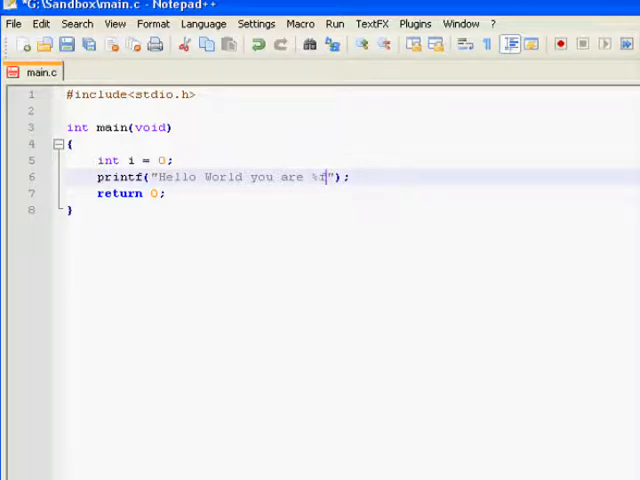
type("o")
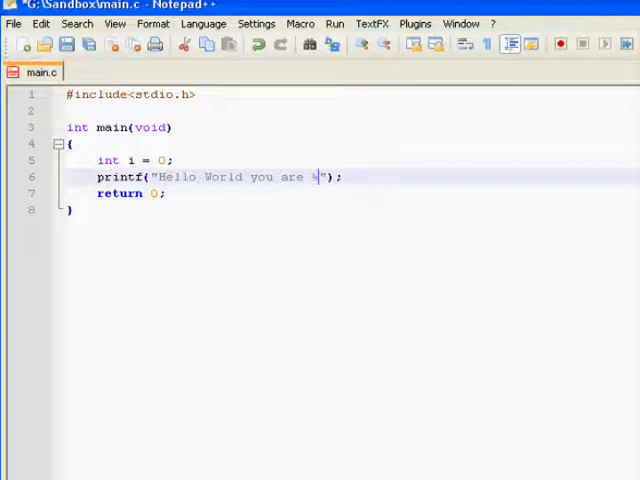
type("i")
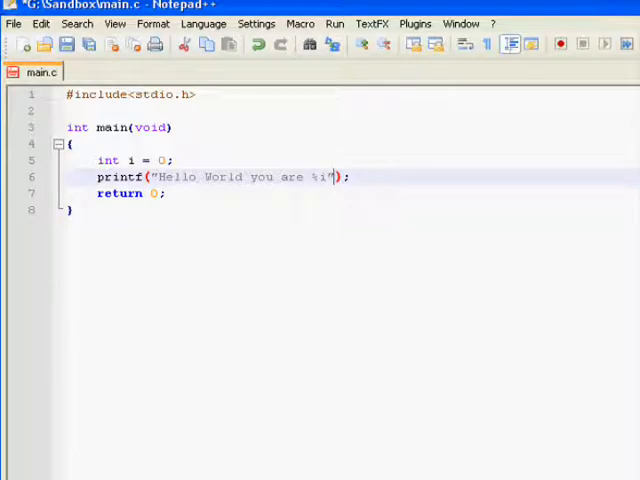
- Pass i as the printf argument matching the %i placeholder
type(",i")
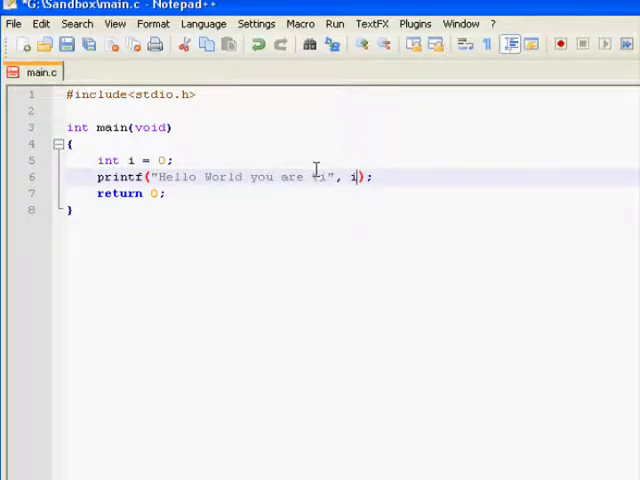
type("%")
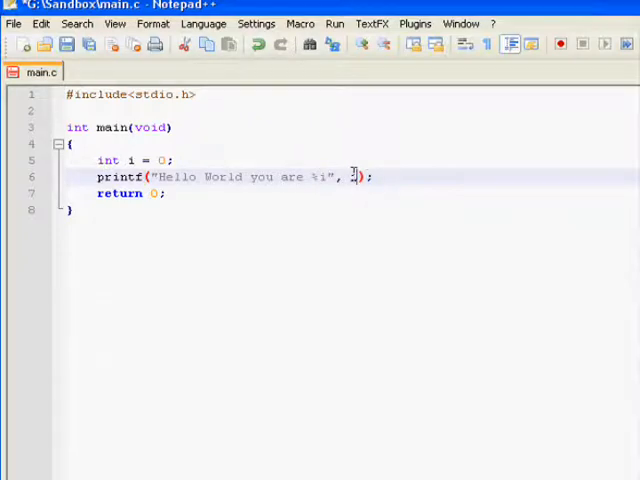
type("i")
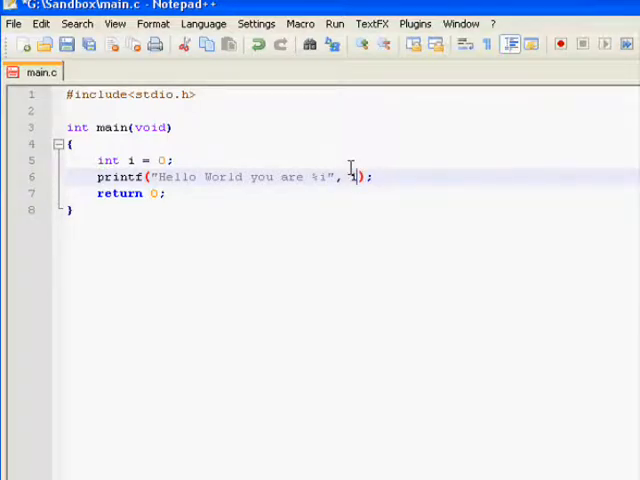
type("i")
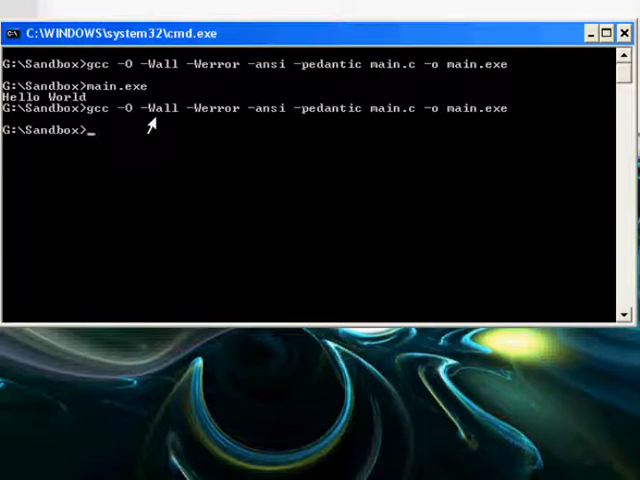
- Rebuild and run main.exe so it prints Hello World you are 0
type("Hello wo")
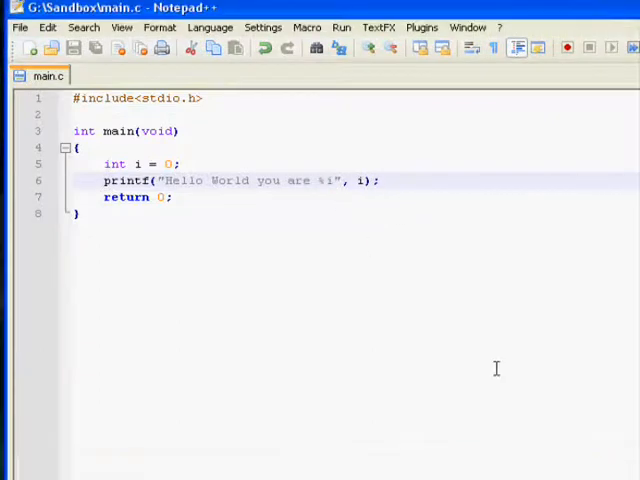
type("d")
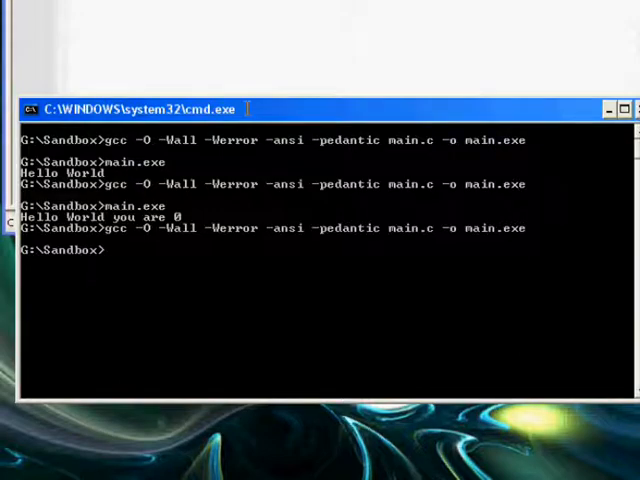
type("main.exe")
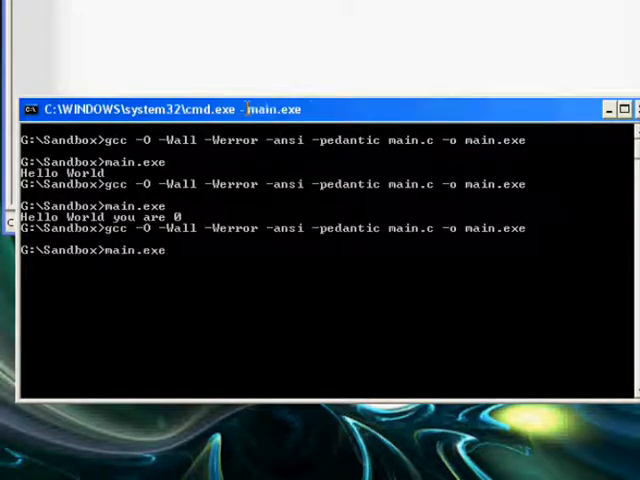
key("Return")
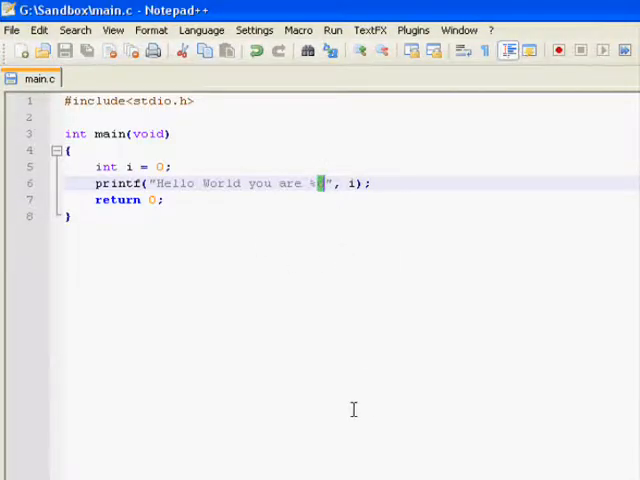
- Change the placeholder to %f and recompile with -Werror to see the format error
type("f")
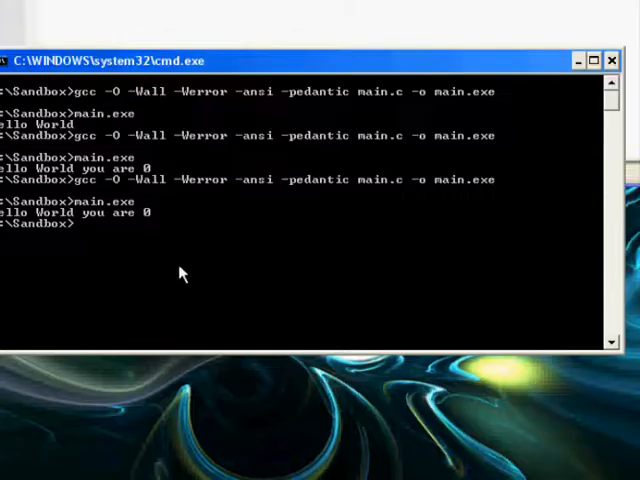
key("Return")
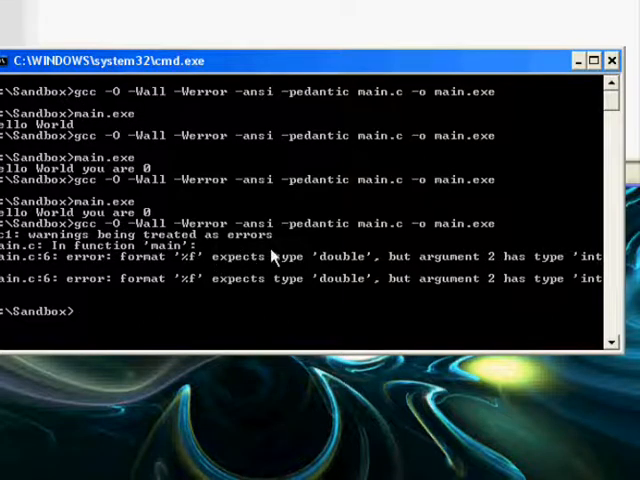
mouse_move(476, 300)
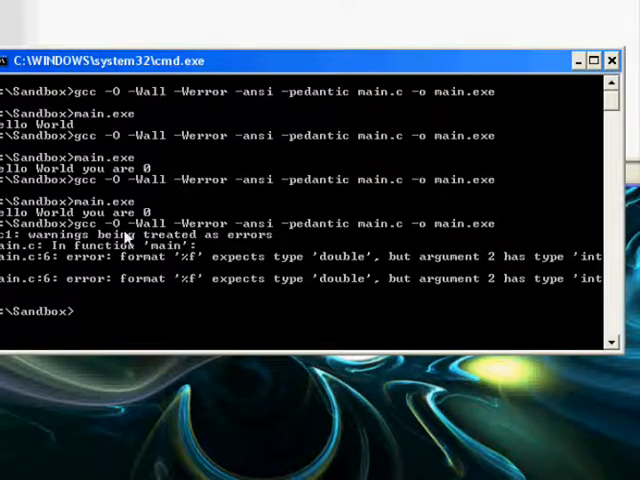
mouse_move(350, 230)
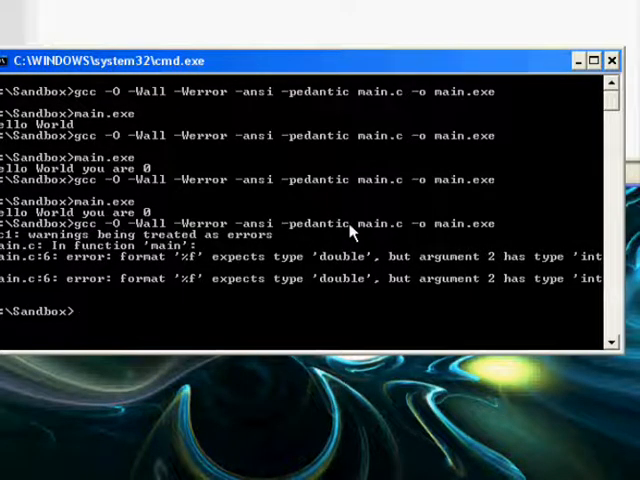
- Recompile without -Werror so %f only warns, then run main.exe
type("gcc -O -Wall -Werror -ansi -pedantic main.c -o main.exe")
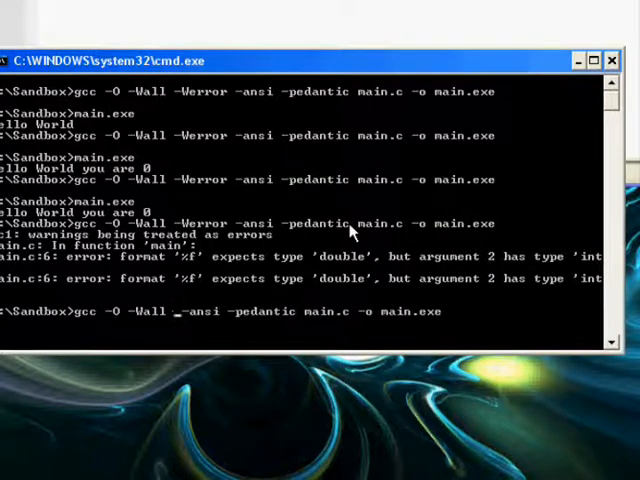
key("Return")
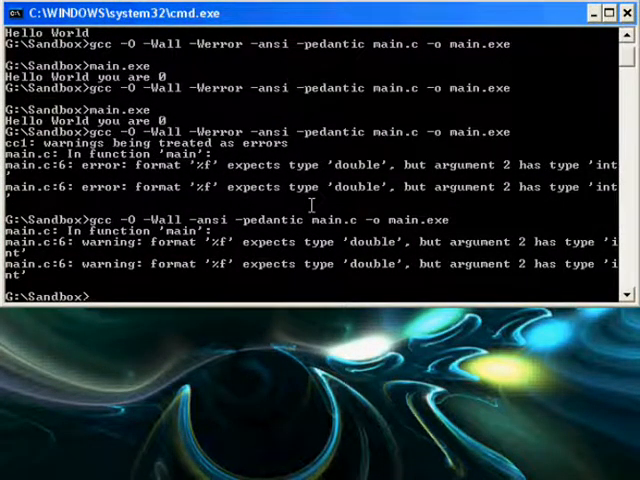
type("main.exe")
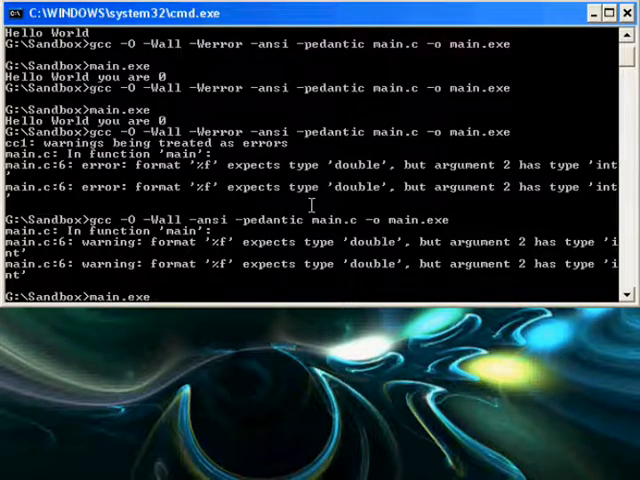
key("Return")
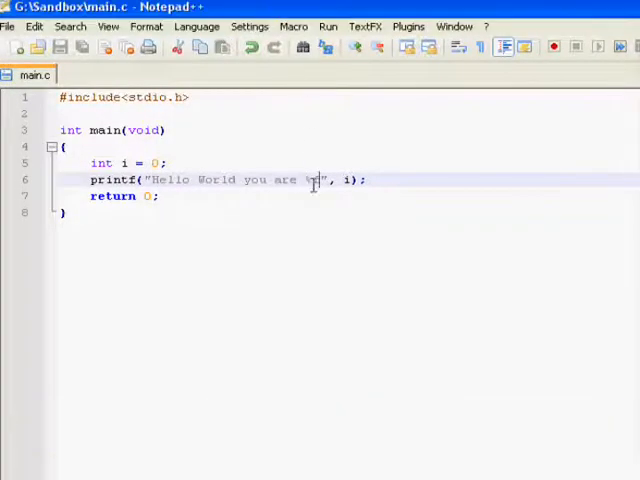
- Make the greeting use %d and end with a \n newline
type("%f\\")
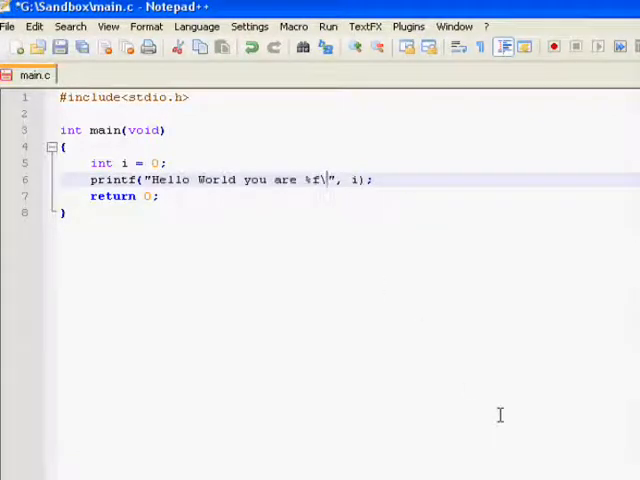
type("n")
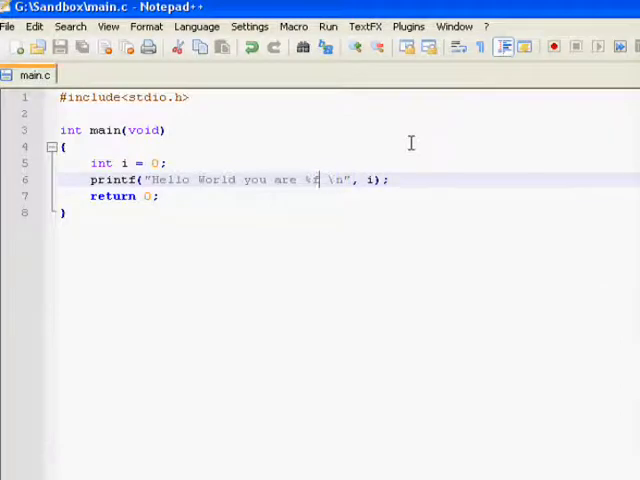
type("d")
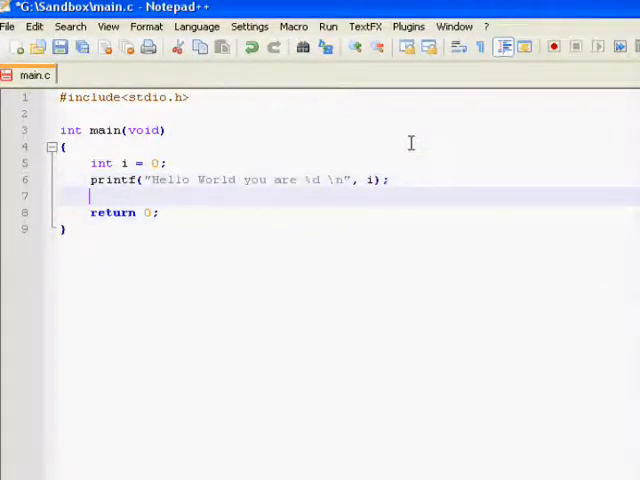
- Add a second printf("you suk monkey"); line below the greeting
type("printf(\"")
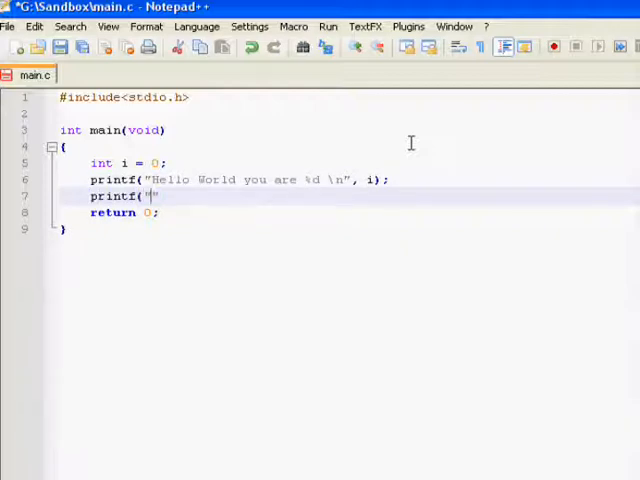
type("you suk")
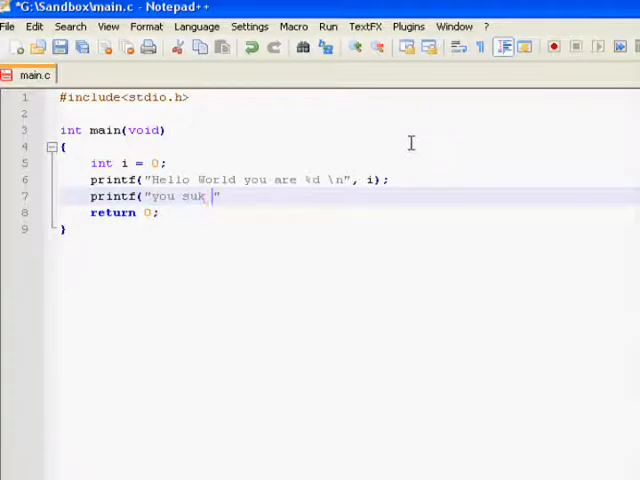
type("monkey nuts")
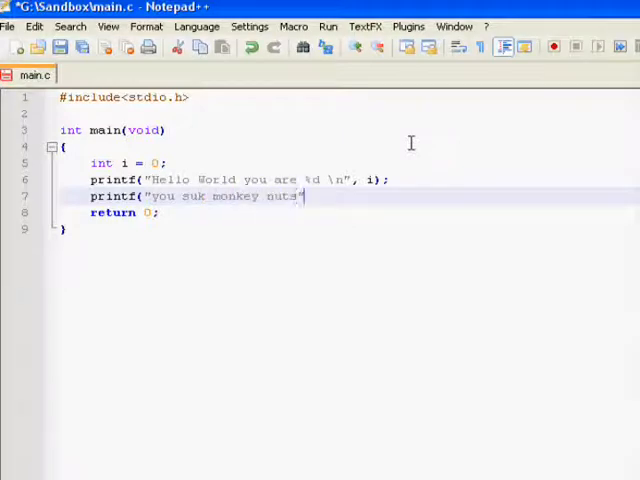
type(");")
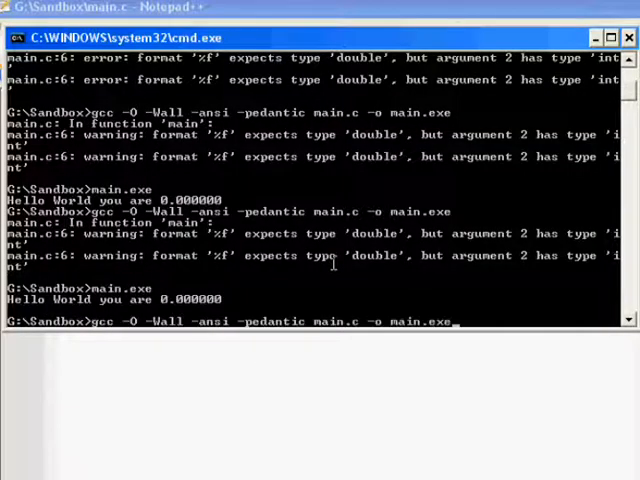
- Recompile the updated main.c with the gcc line
key("Return")
type("main.exe")
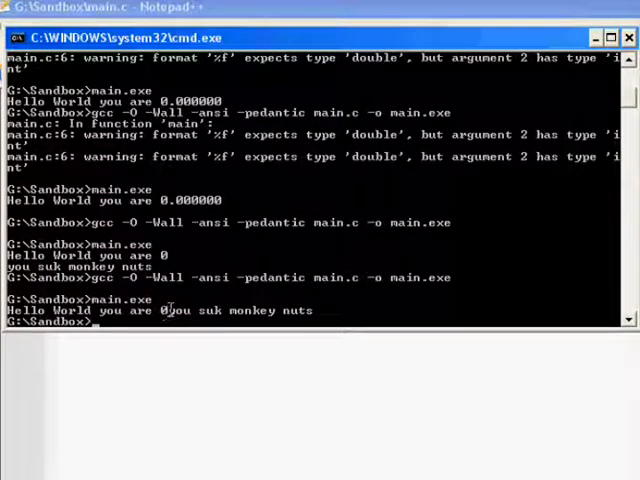
mouse_move(290, 362)
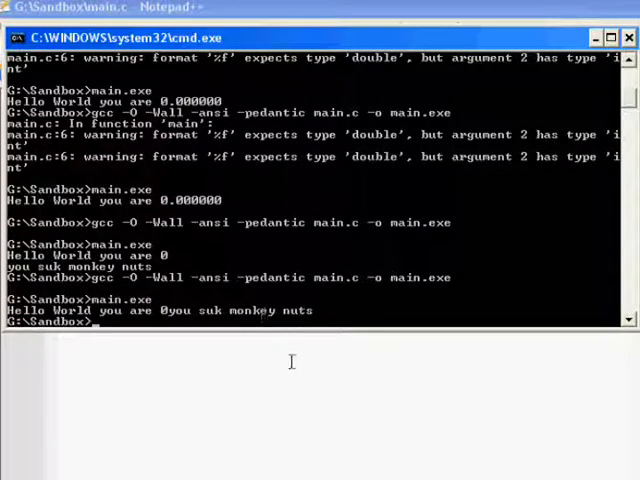
mouse_move(332, 308)
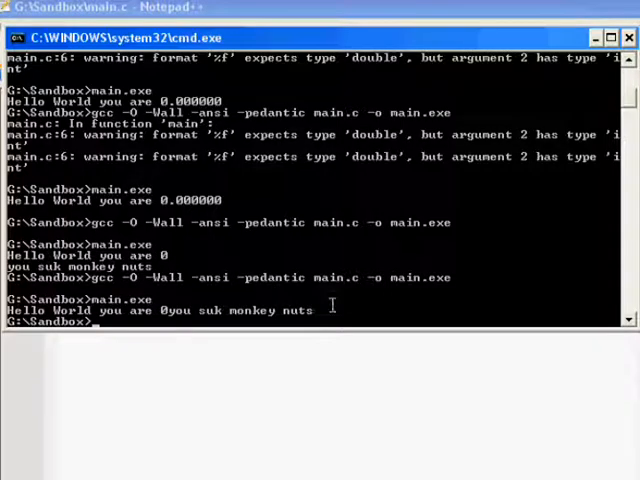